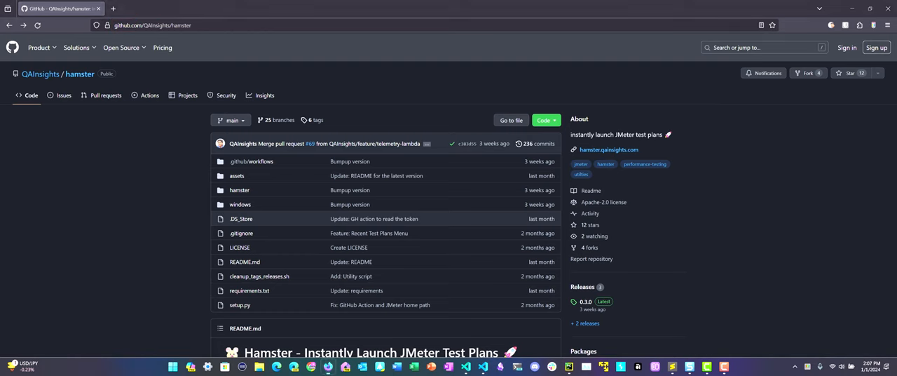
- Browse the Hamster 0.3.0 release details and reach the full releases list
scroll(down, 3)
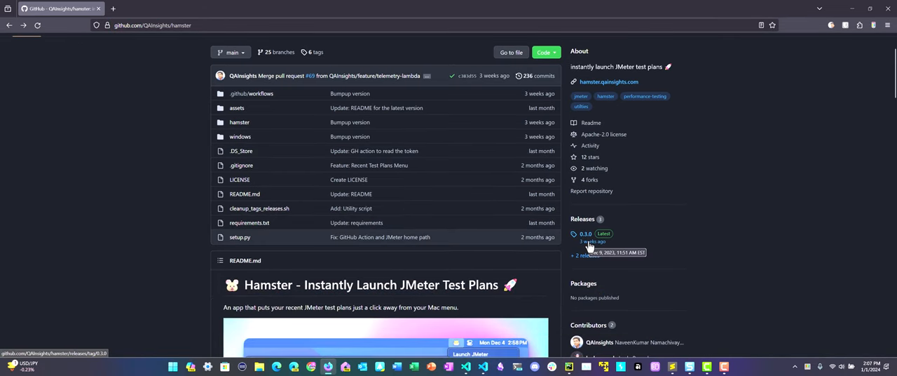
click(586, 233)
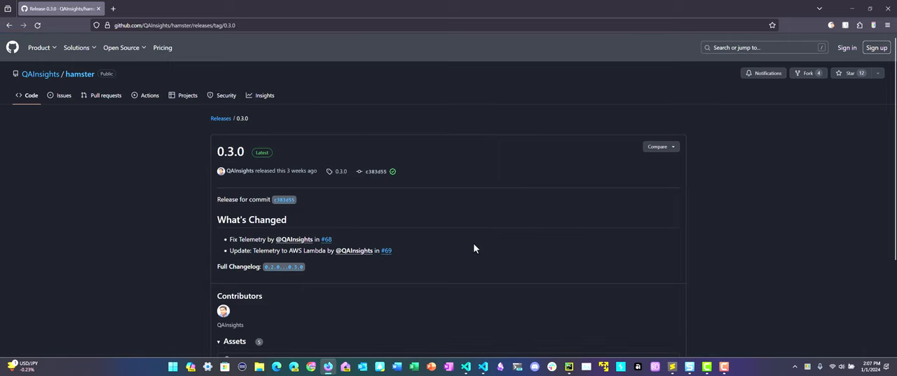
scroll(down, 3)
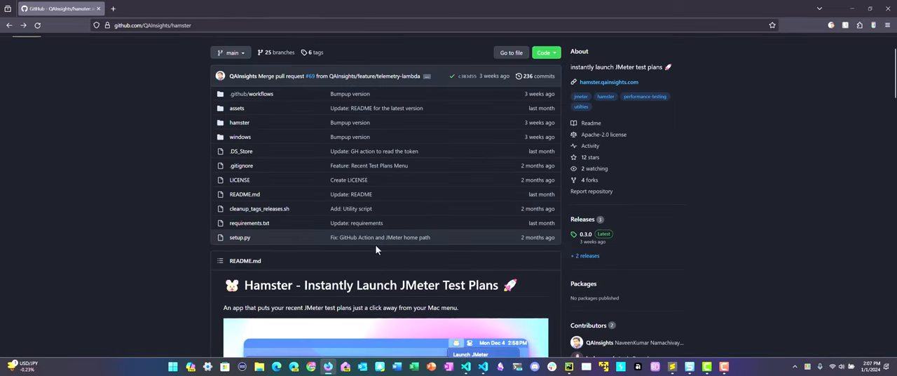
scroll(down, 3)
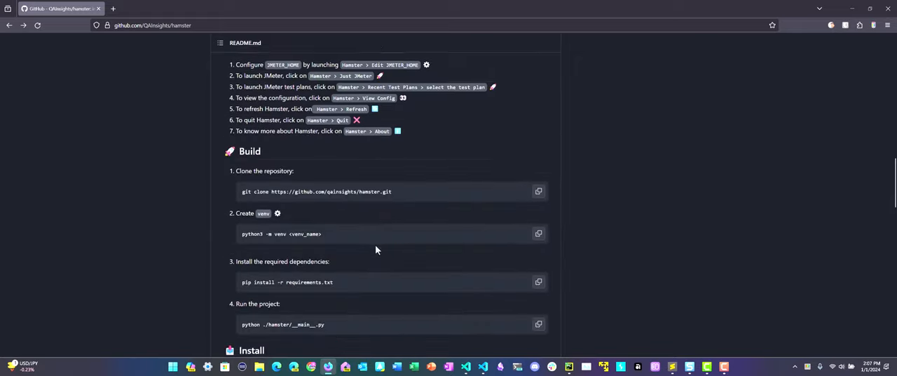
scroll(down, 3)
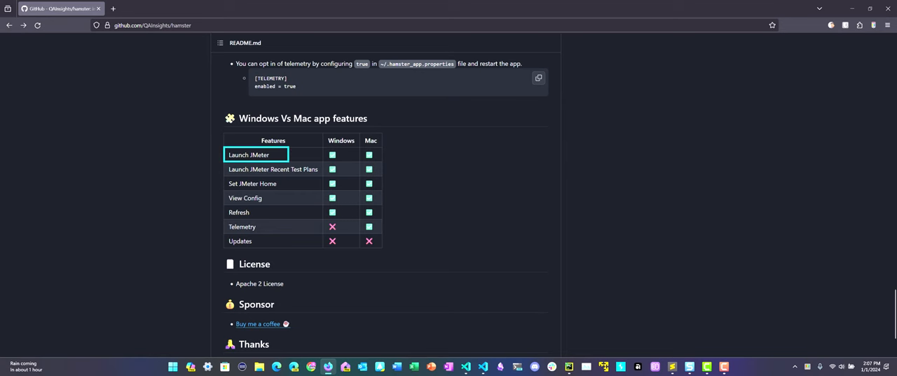
click(333, 154)
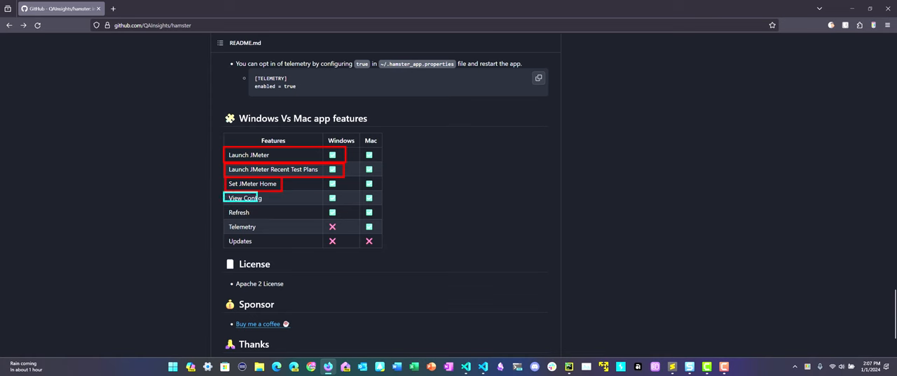
mouse_move(238, 212)
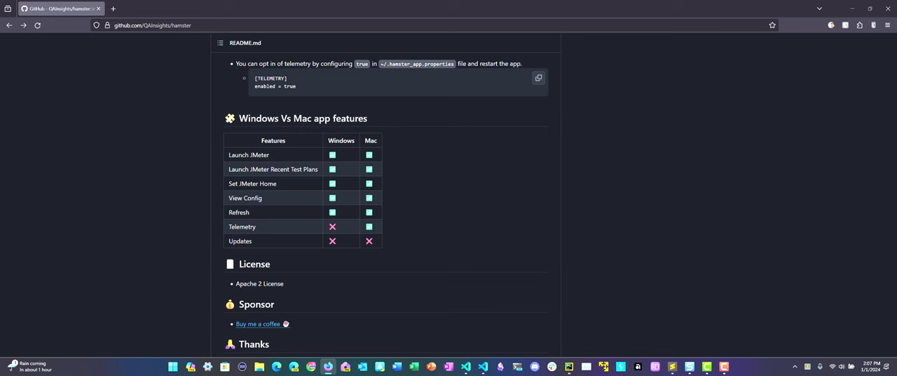
scroll(up, 3)
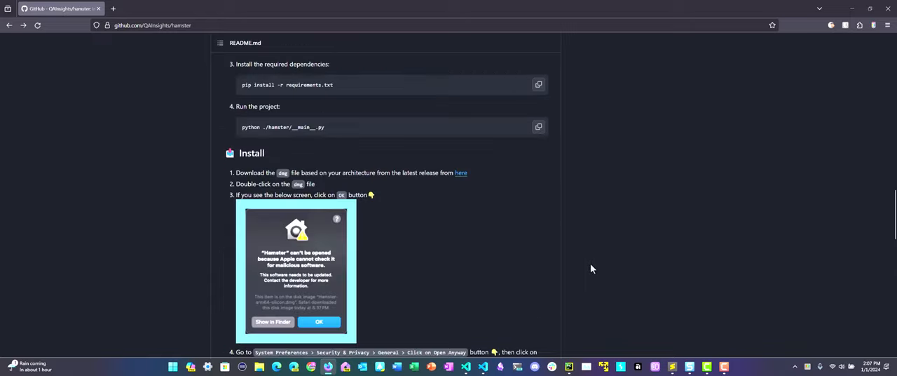
scroll(up, 3)
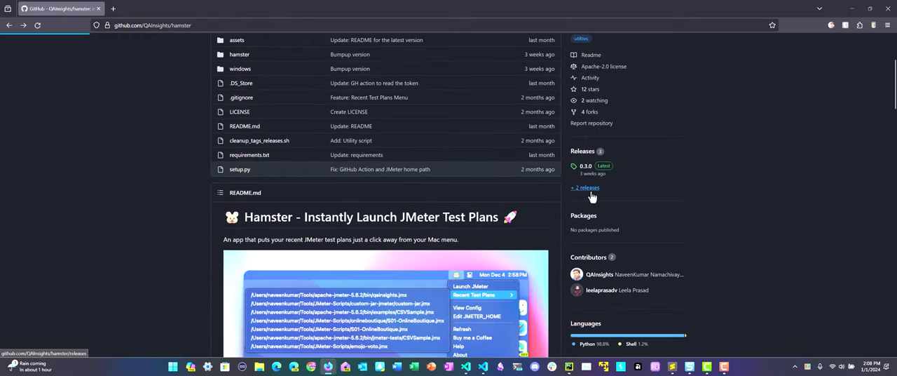
click(586, 188)
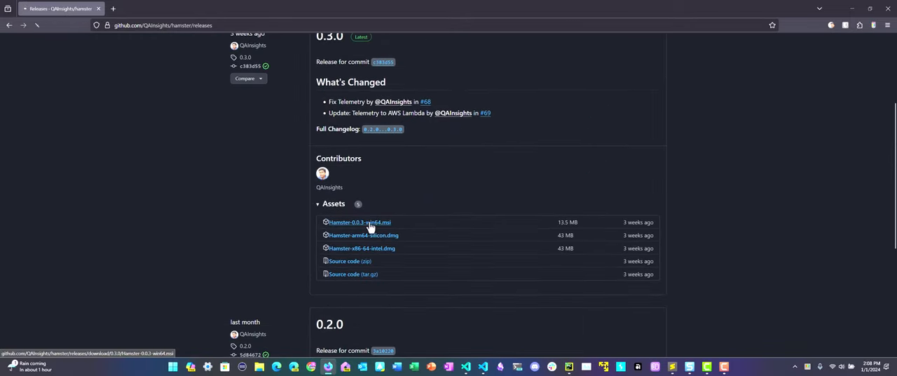
- Download the win64 .msi installer, run it past the warning and accept the default destination folder
click(360, 221)
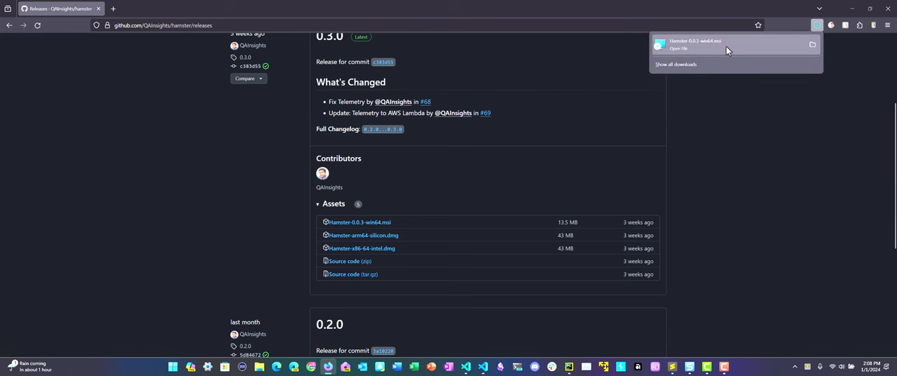
click(679, 47)
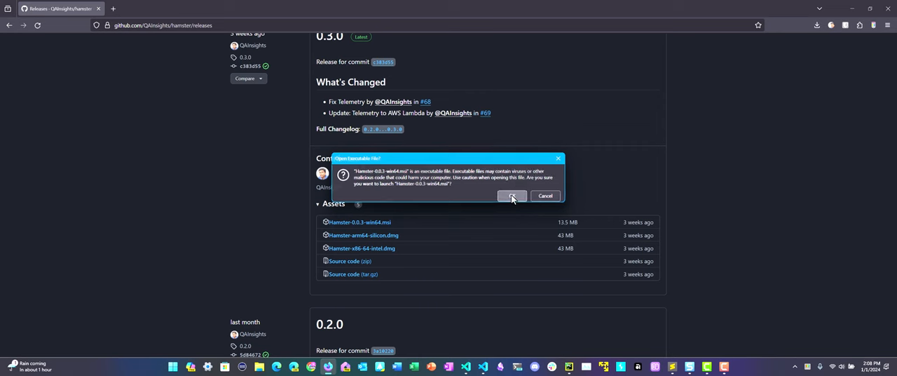
click(512, 196)
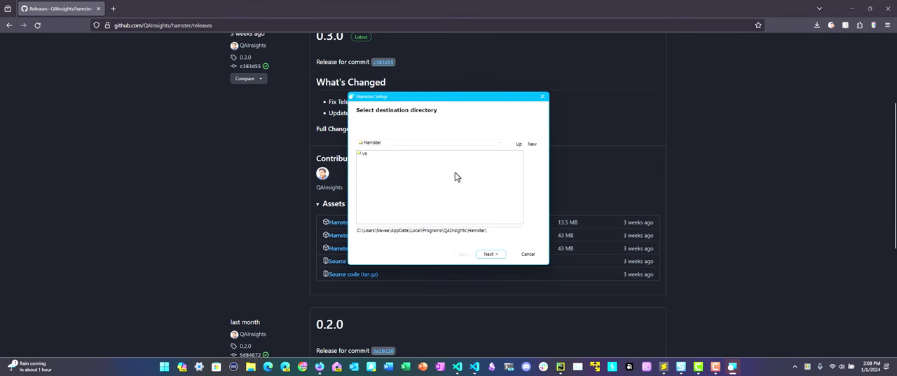
triple_click(421, 230)
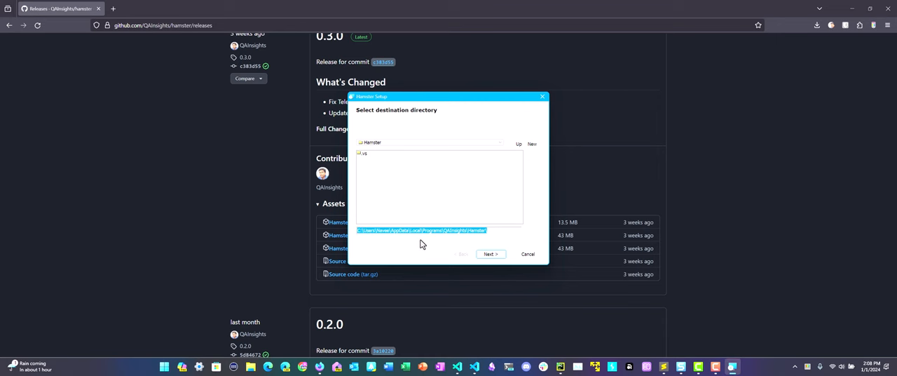
click(491, 254)
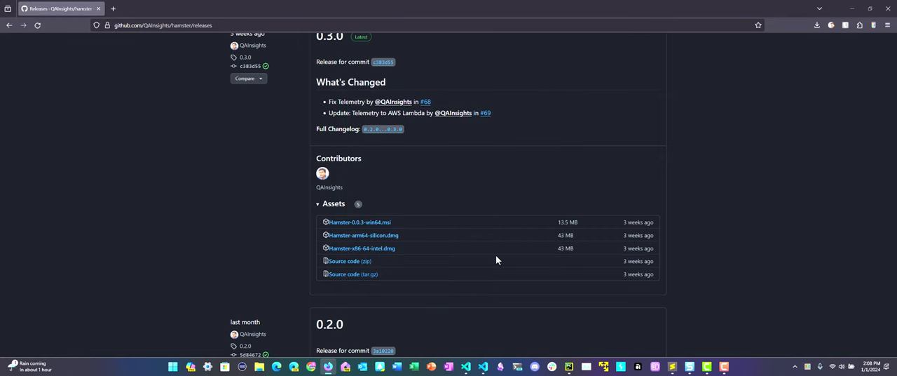
- Search the Start menu for 'hams' to find the Hamster app
click(173, 365)
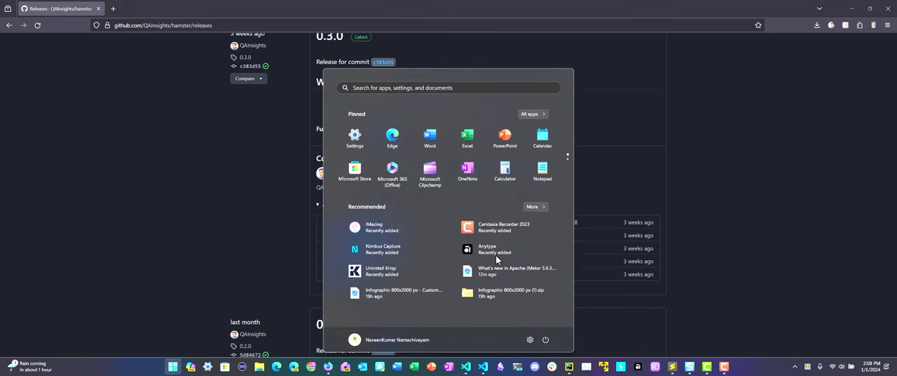
text(hams)
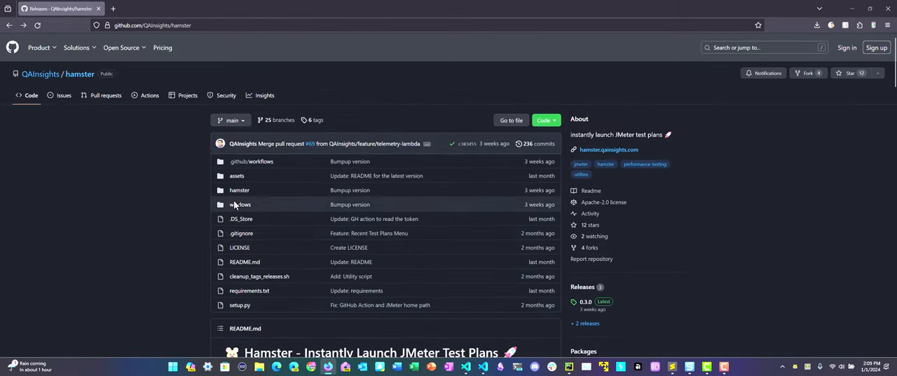
- View hamster_app.properties in the repo's windows folder with its JMeter home path
click(240, 205)
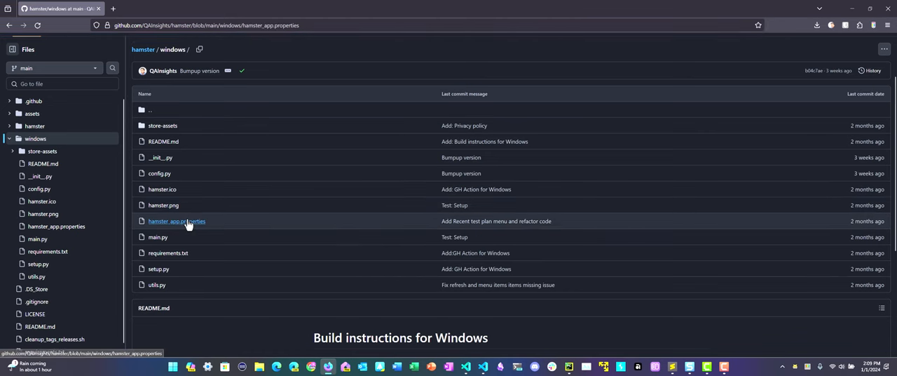
click(176, 222)
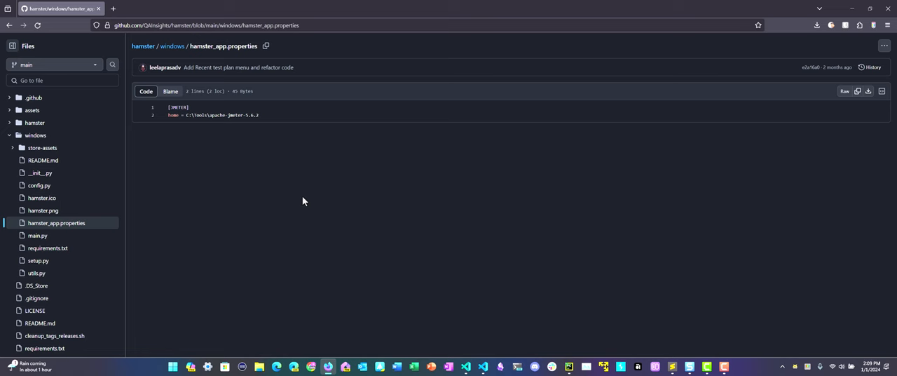
mouse_move(227, 132)
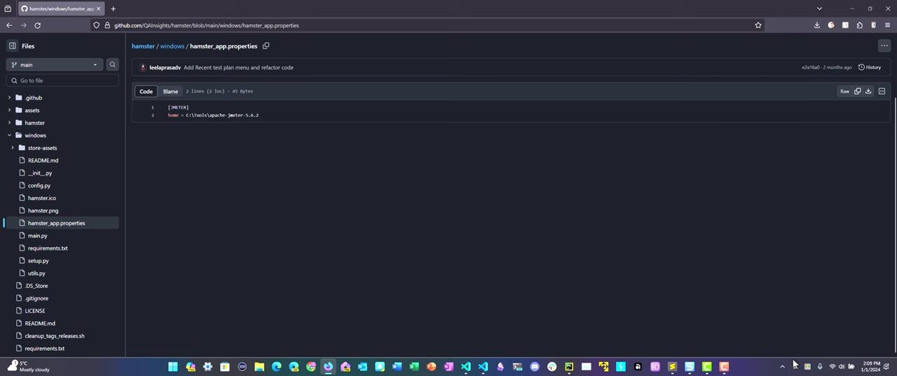
- Check Hamster's current JMeter home, then set JMETER_HOME to the apache-jmeter folder and launch JMeter
click(724, 366)
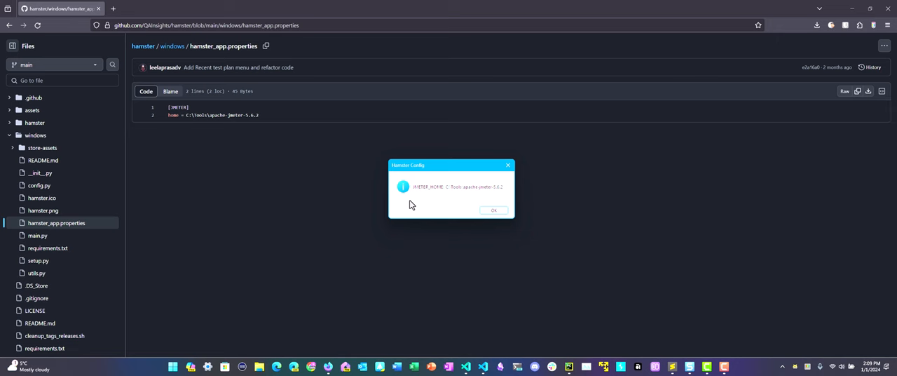
click(494, 211)
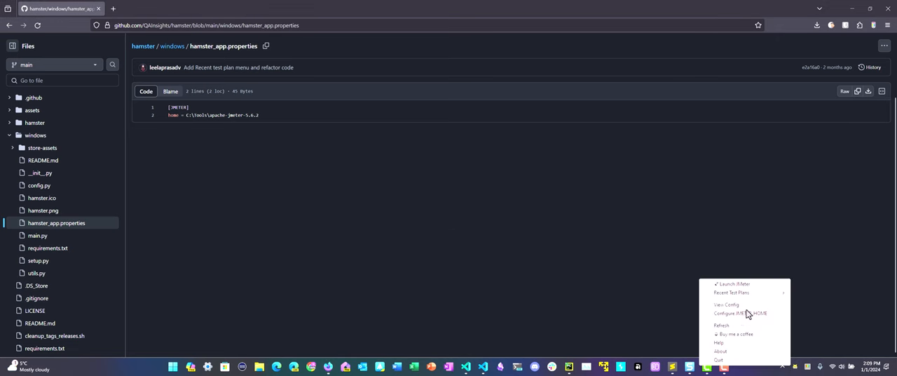
click(740, 313)
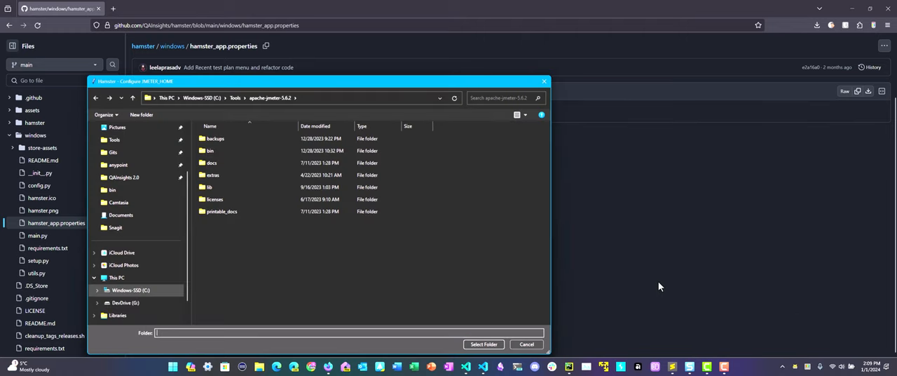
mouse_move(373, 278)
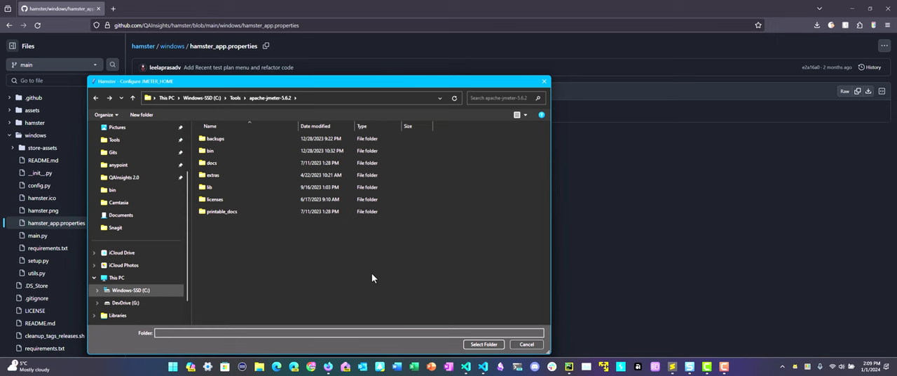
click(213, 174)
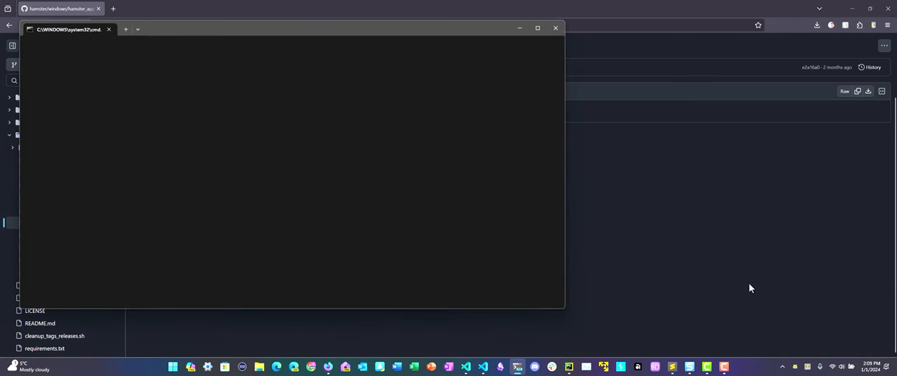
- With the empty plan open, choose a recent .jmx test plan from Hamster's tray menu
click(280, 168)
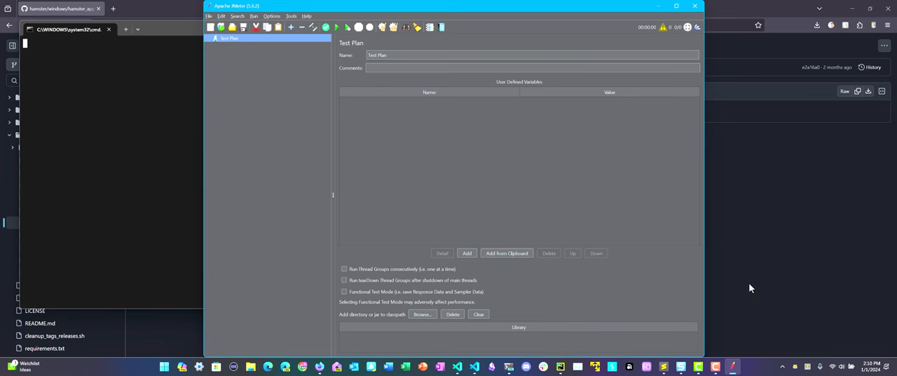
mouse_move(687, 127)
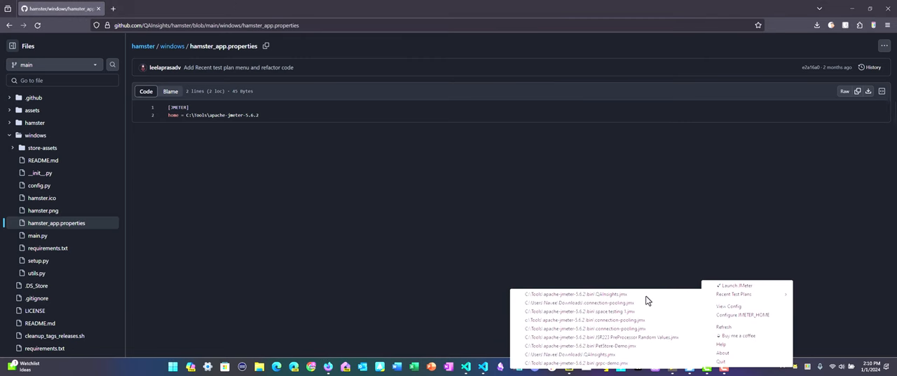
click(647, 300)
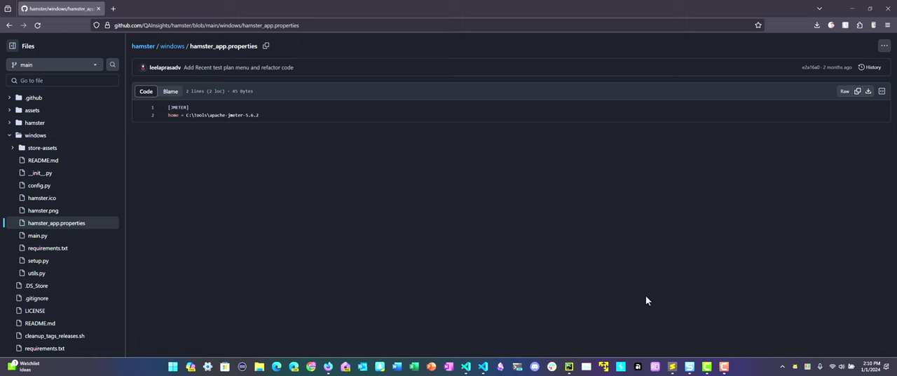
- Expand the QAInsights.jmx Thread Group to show its samplers, then close JMeter answering the save prompt
click(518, 366)
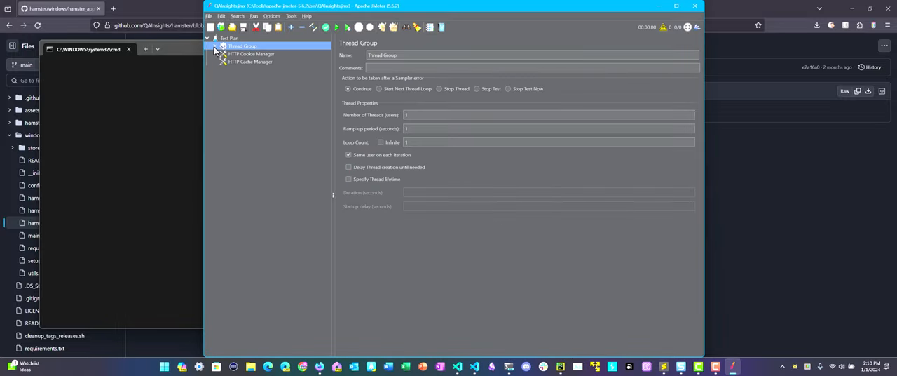
click(223, 45)
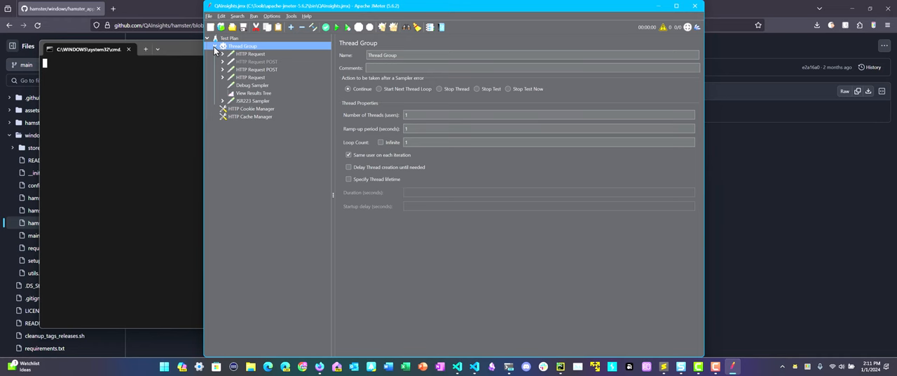
mouse_move(586, 23)
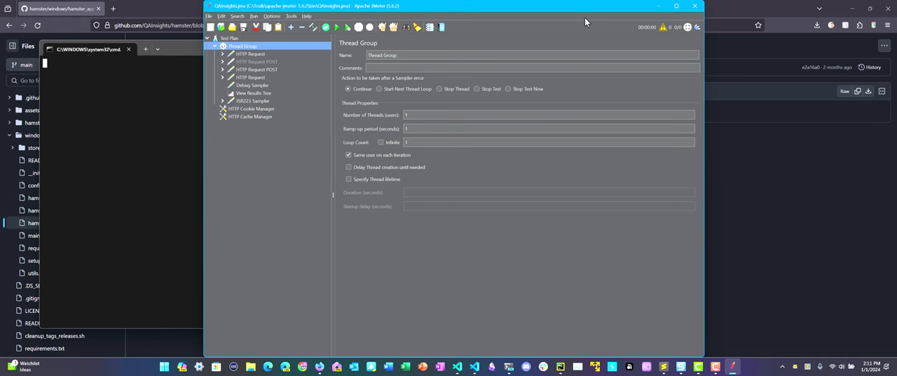
click(695, 6)
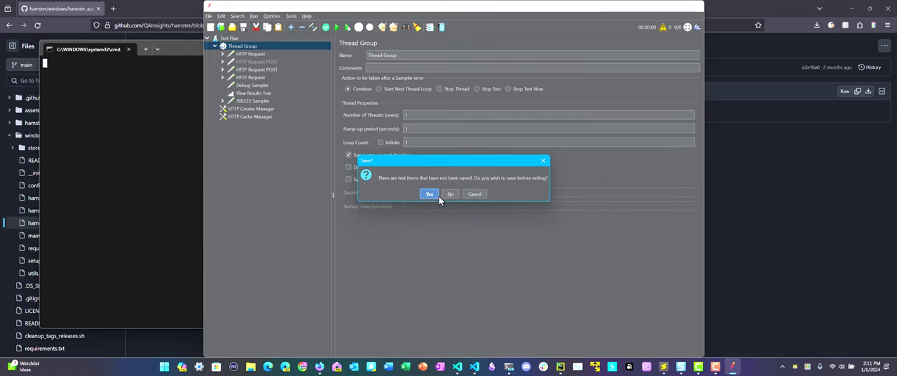
click(450, 193)
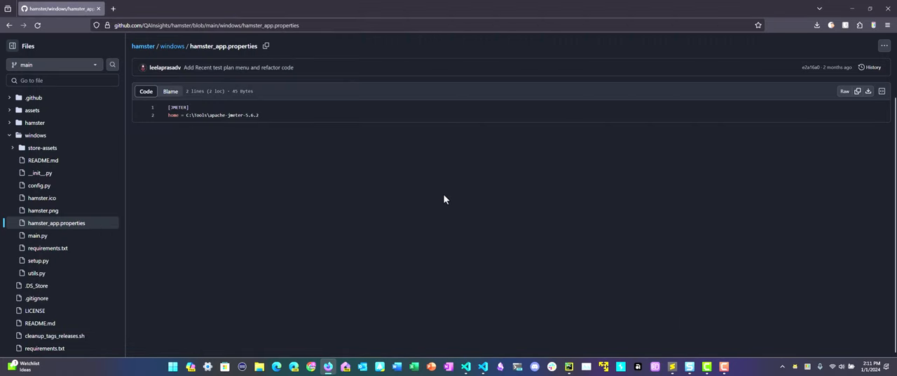